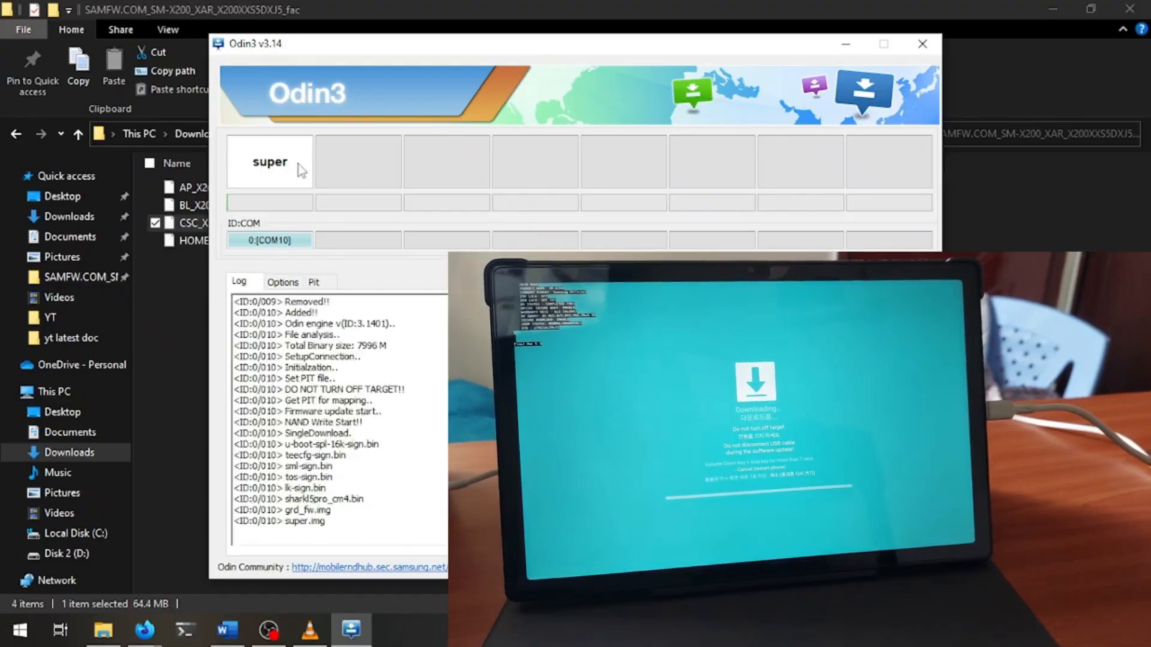
mouse_move(272, 224)
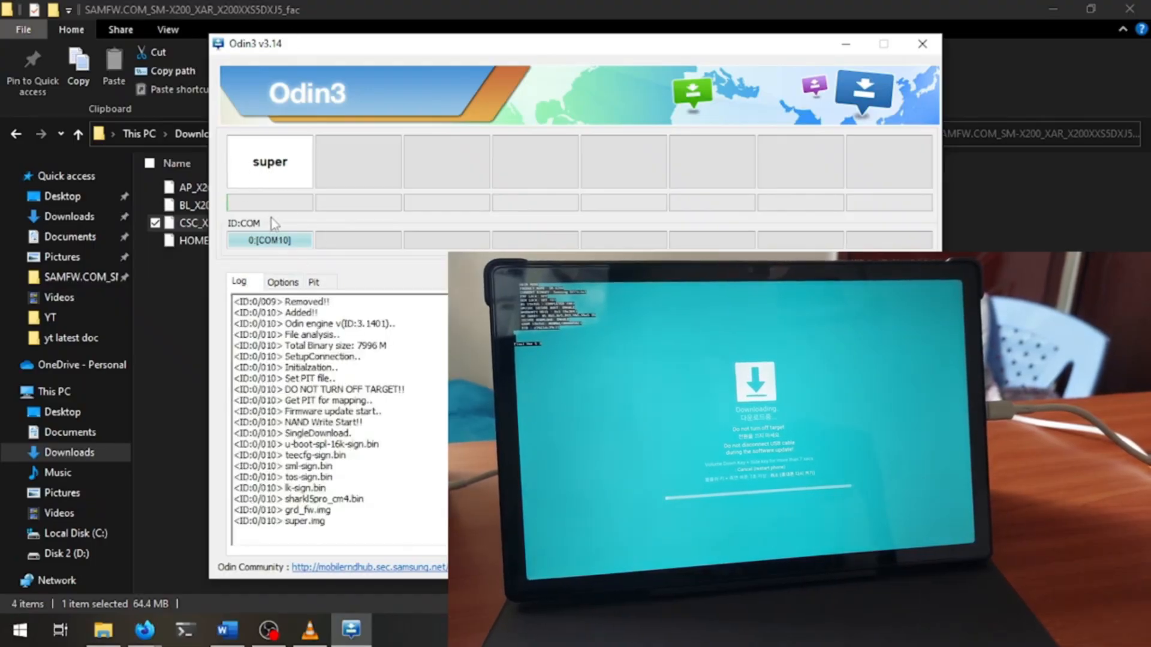